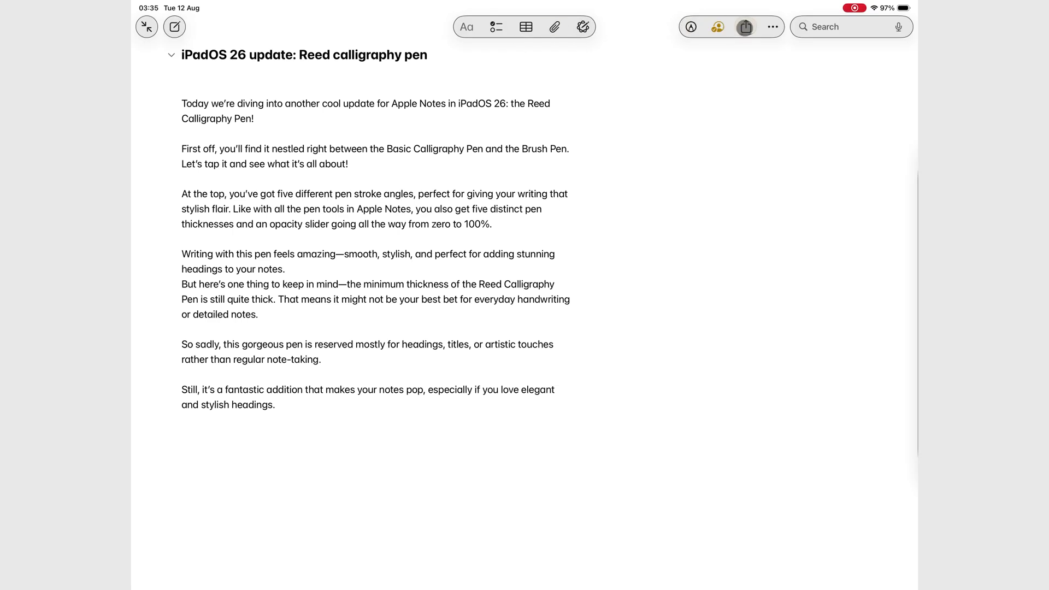
Export the 'iPadOS 26 update: Reed calligraphy pen' note as a Markdown folder.
{"action": "left_click", "coordinate": [744, 27]}
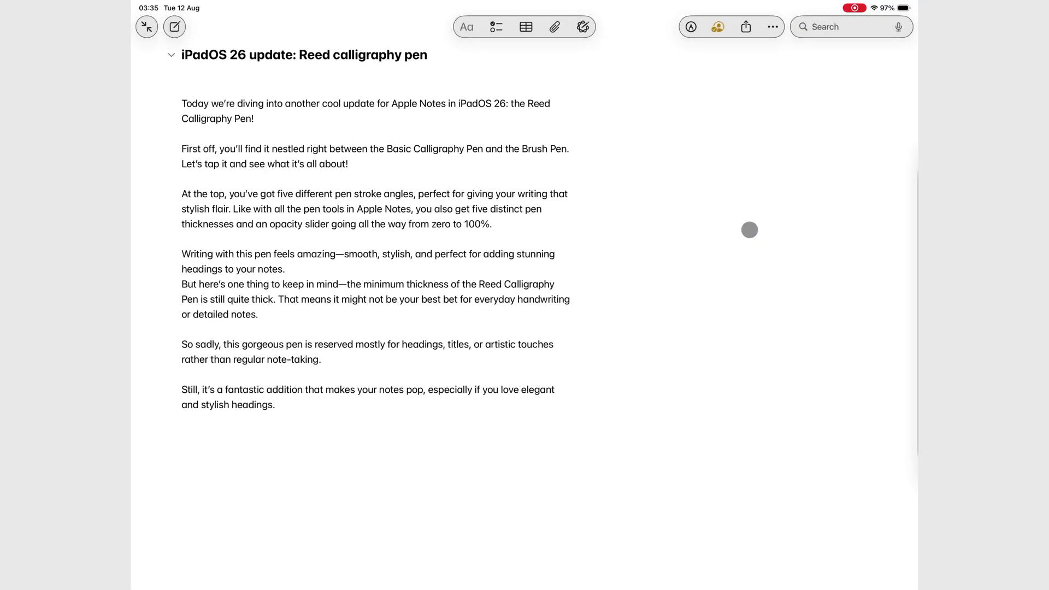
{"action": "left_click", "coordinate": [745, 27]}
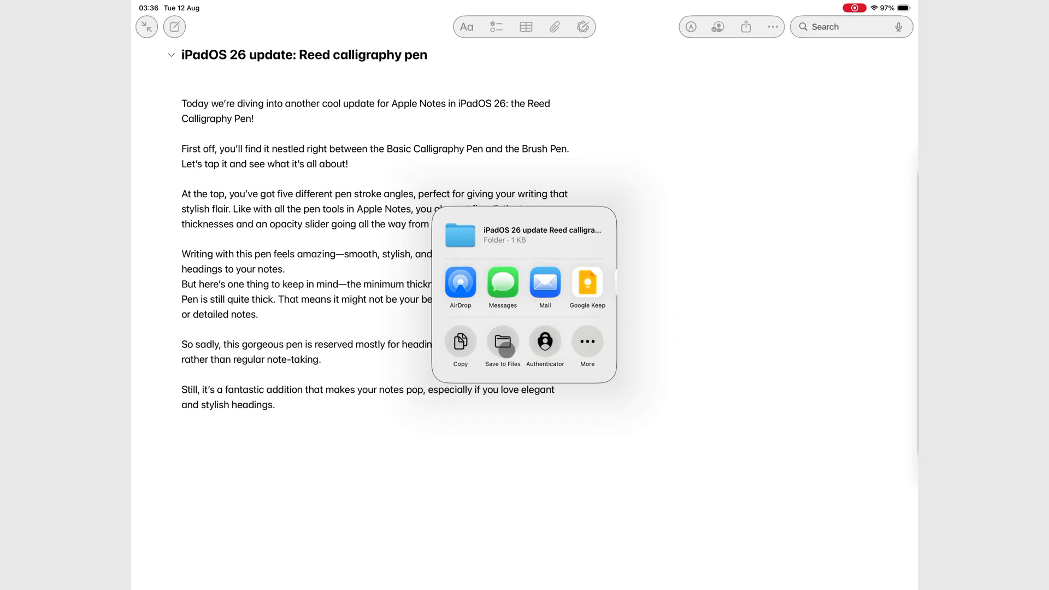
Save the exported folder to Sample documents in Files, then go to the home screen.
{"action": "left_click", "coordinate": [502, 342]}
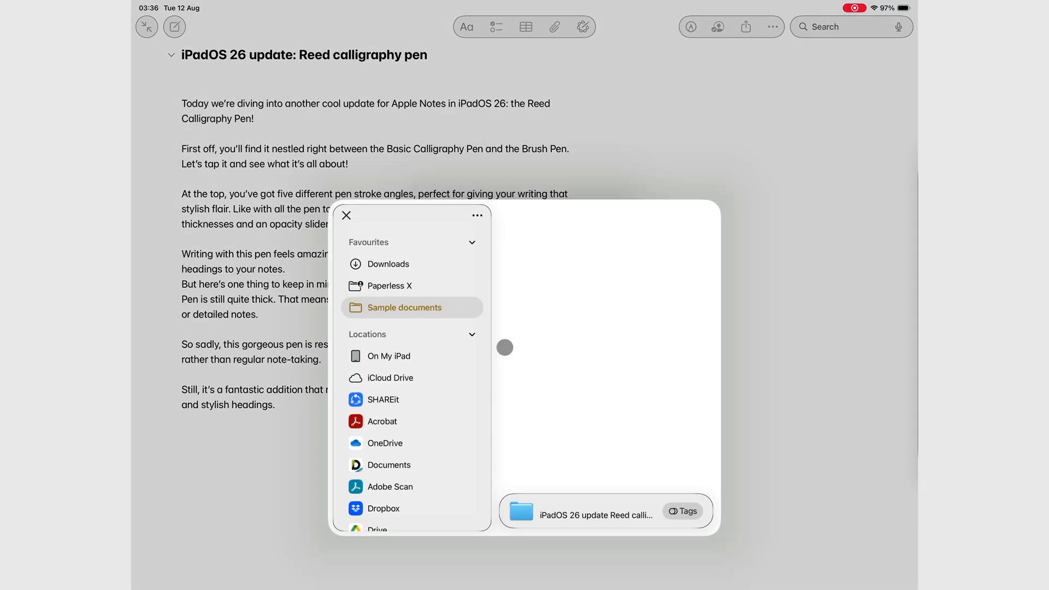
{"action": "left_click", "coordinate": [405, 307]}
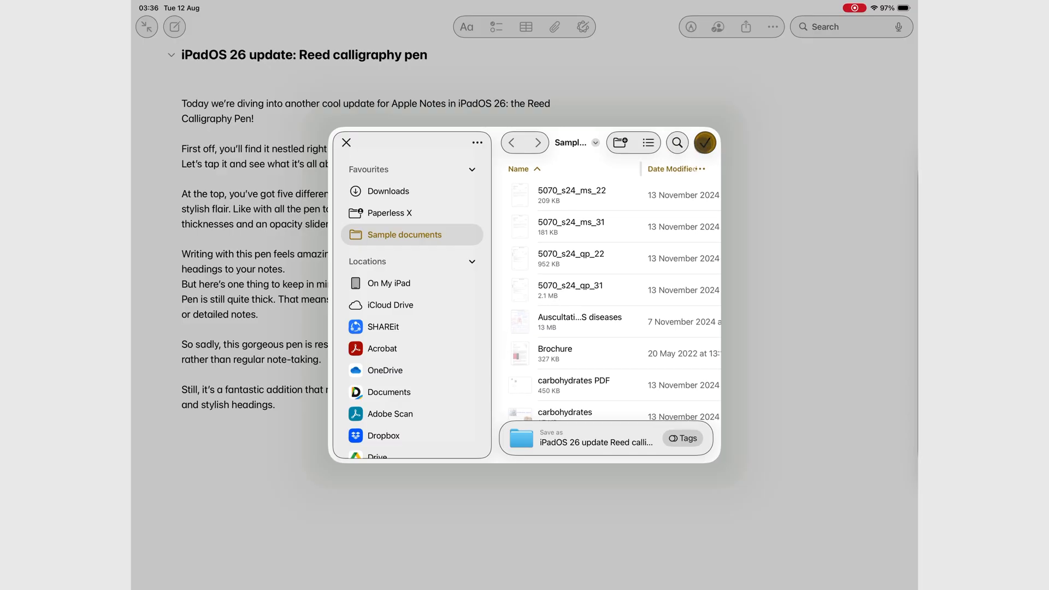
{"action": "left_click", "coordinate": [347, 142]}
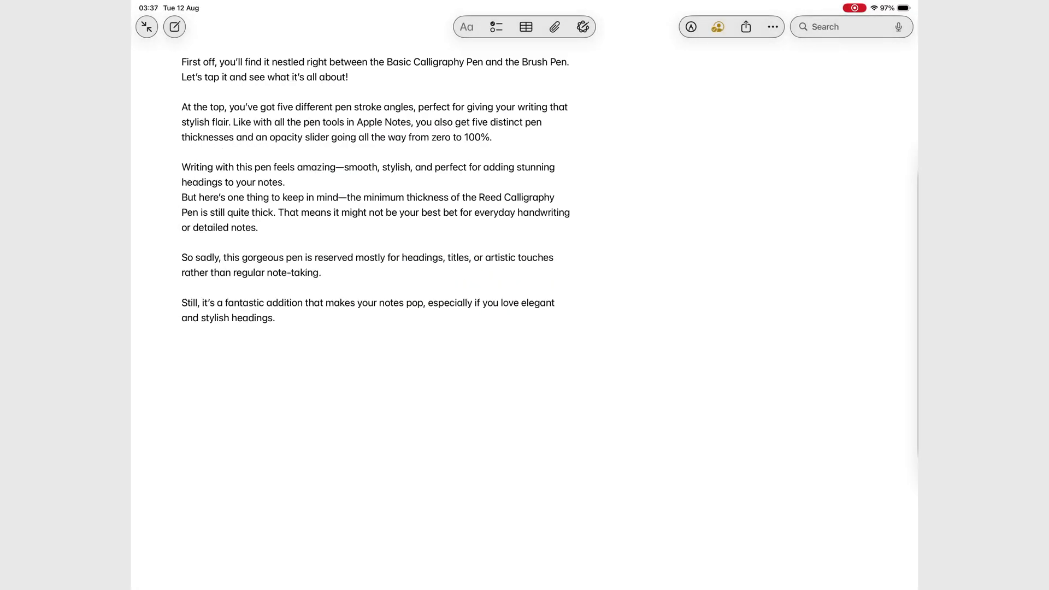
{"action": "key", "text": "home"}
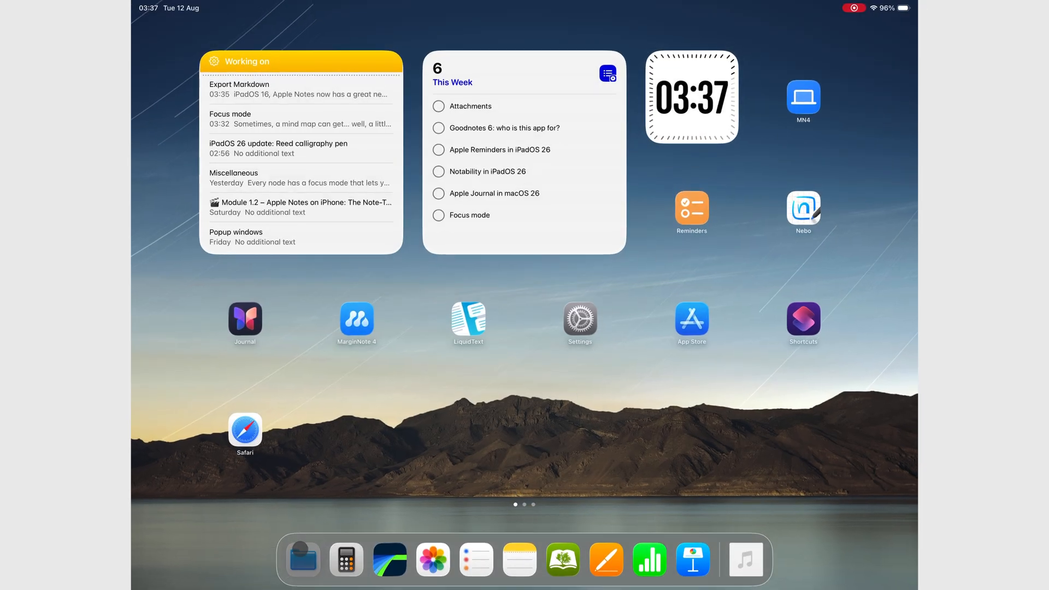
In Files, open the Reed calligraphy pen folder's single 1 KB exported note.
{"action": "left_click", "coordinate": [302, 559]}
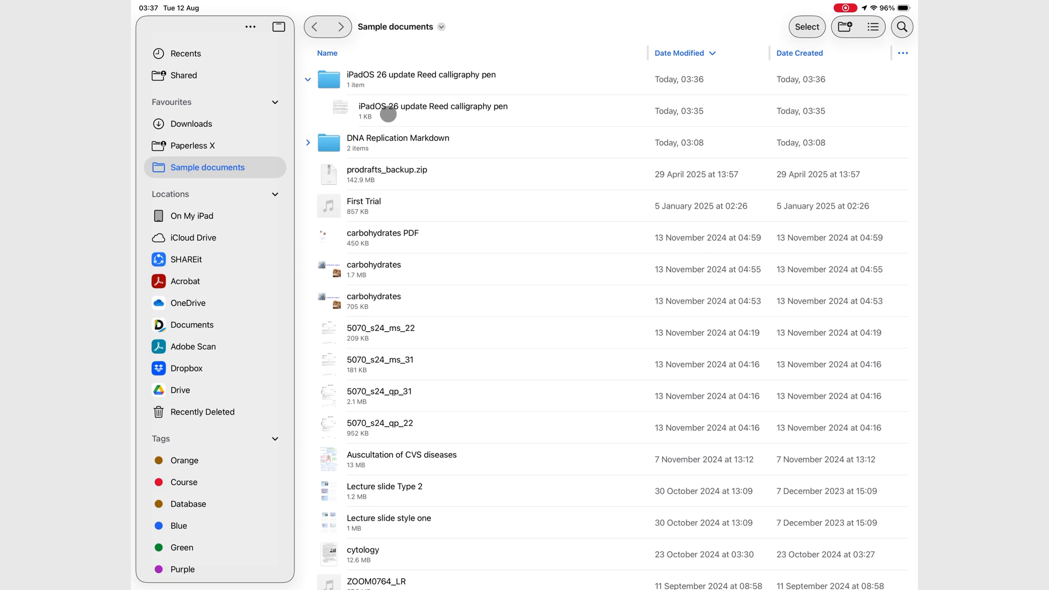
{"action": "double_click", "coordinate": [421, 74]}
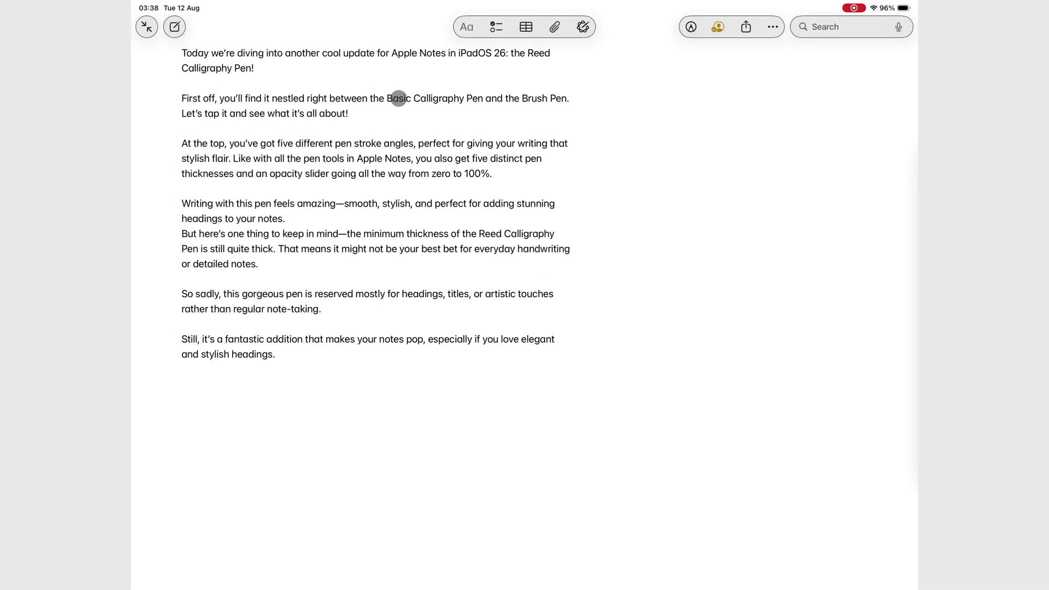
Add Export as Markdown to the share sheet's Favourites via Edit Actions.
{"action": "left_click", "coordinate": [745, 26]}
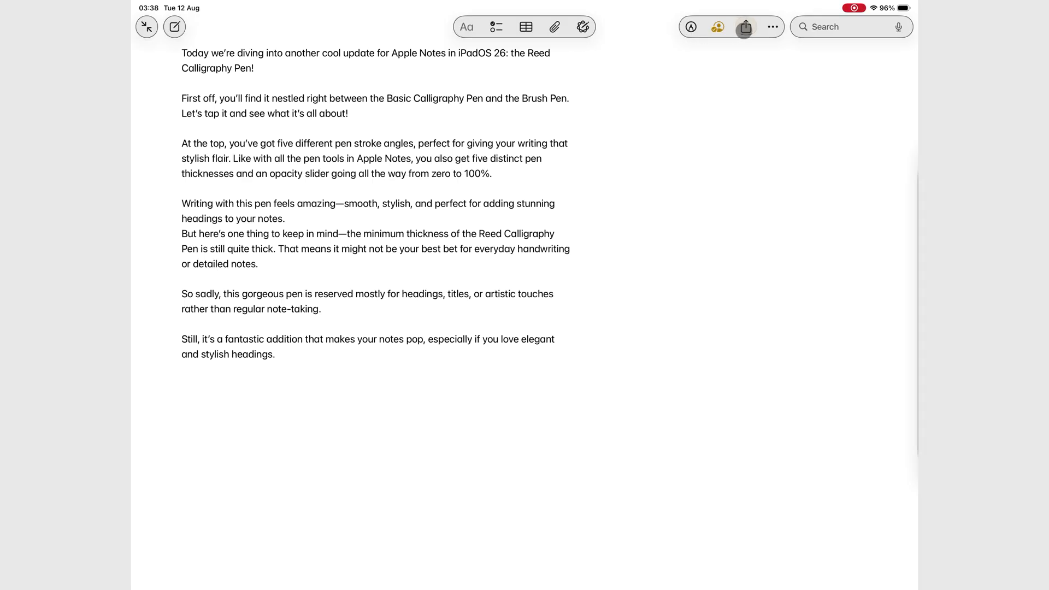
{"action": "left_click", "coordinate": [745, 26]}
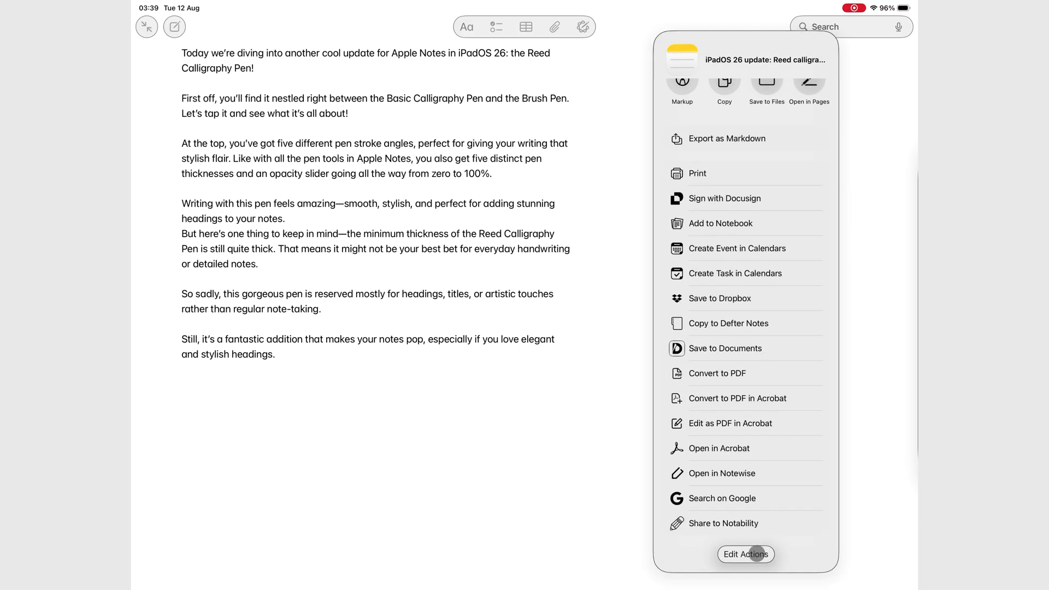
{"action": "left_click", "coordinate": [746, 554]}
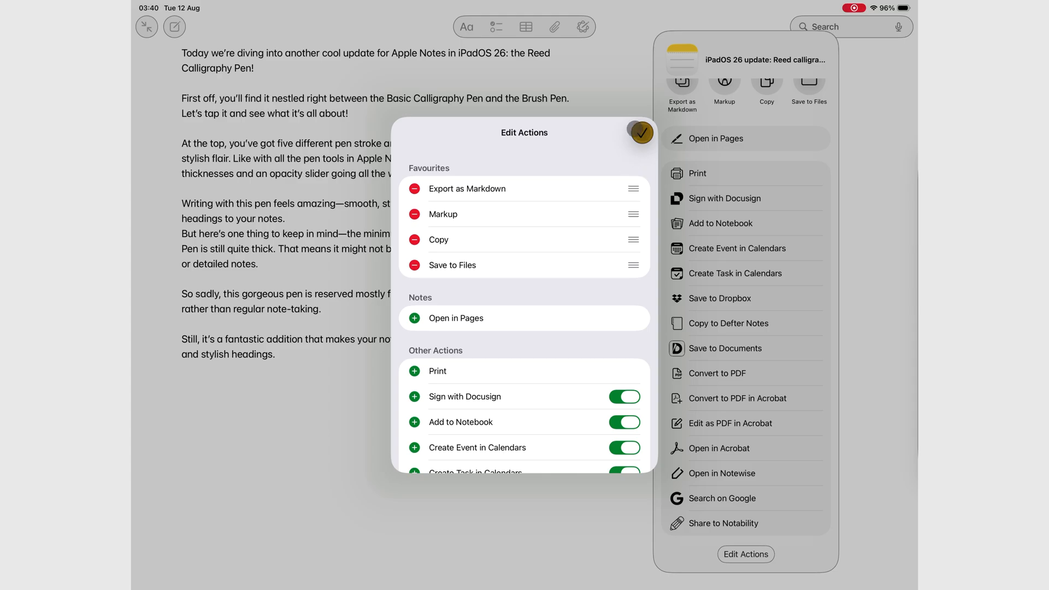
{"action": "left_click", "coordinate": [641, 132]}
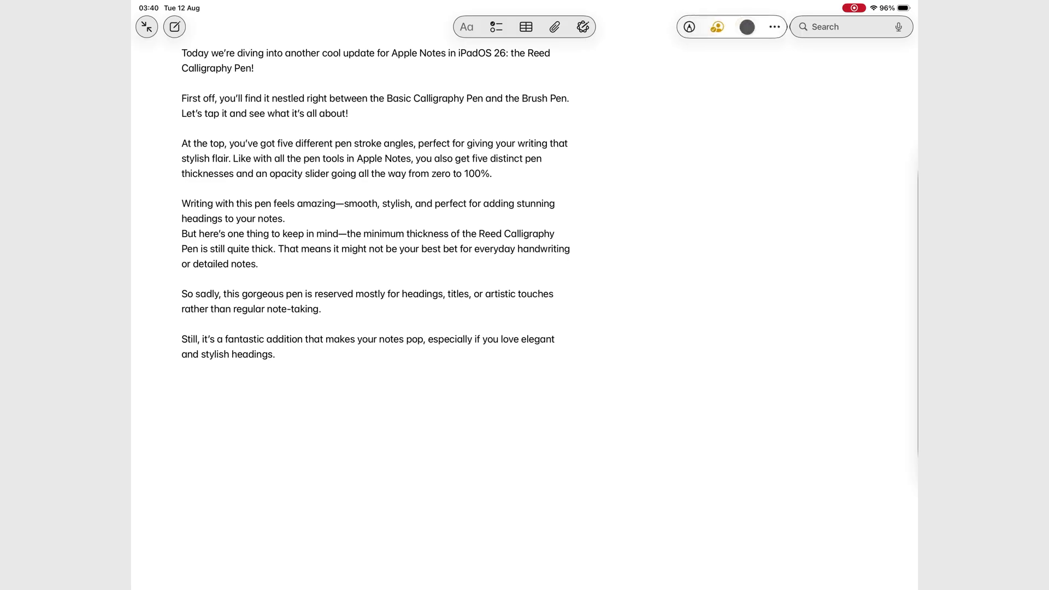
Close the share sheet and show the DNA Replication note, then switch to Files.
{"action": "left_click", "coordinate": [775, 27]}
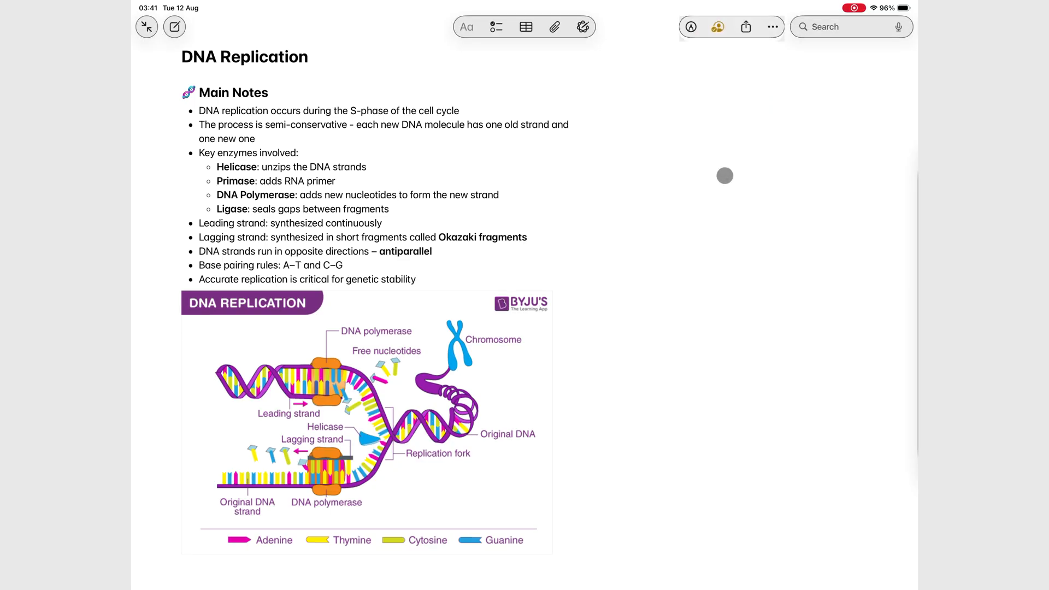
{"action": "left_click", "coordinate": [745, 27]}
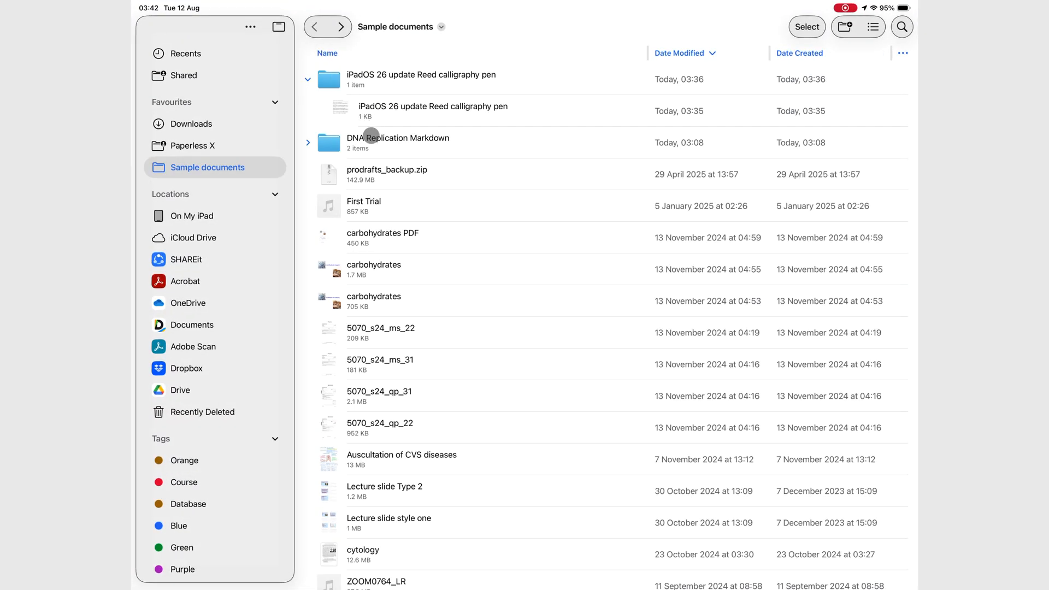
Open the DNA Replication folder and expand Attachments to show Database, Preview, Assets and Image.
{"action": "double_click", "coordinate": [397, 143]}
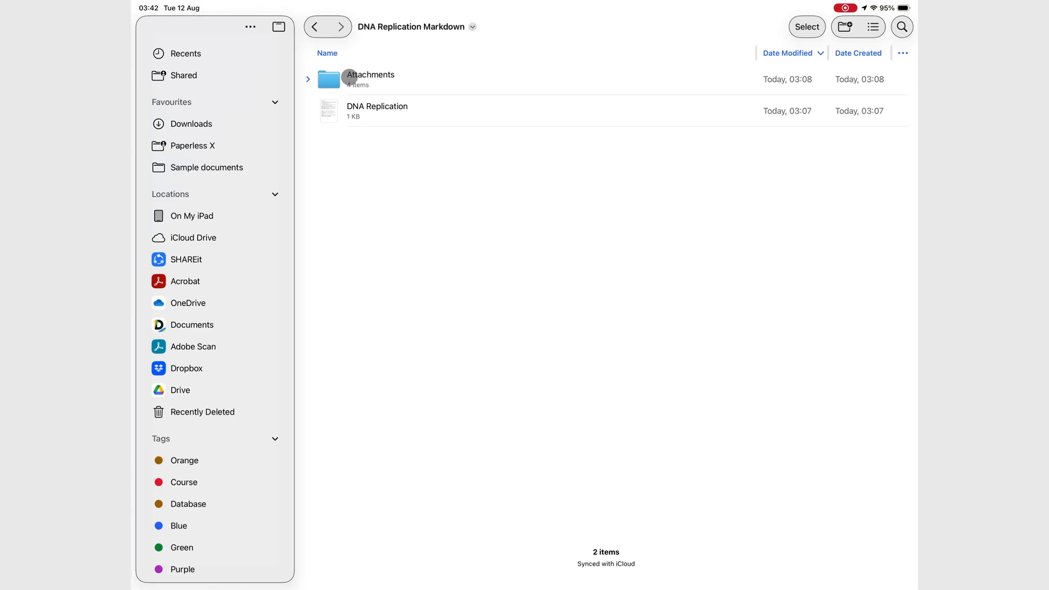
{"action": "left_click", "coordinate": [307, 78]}
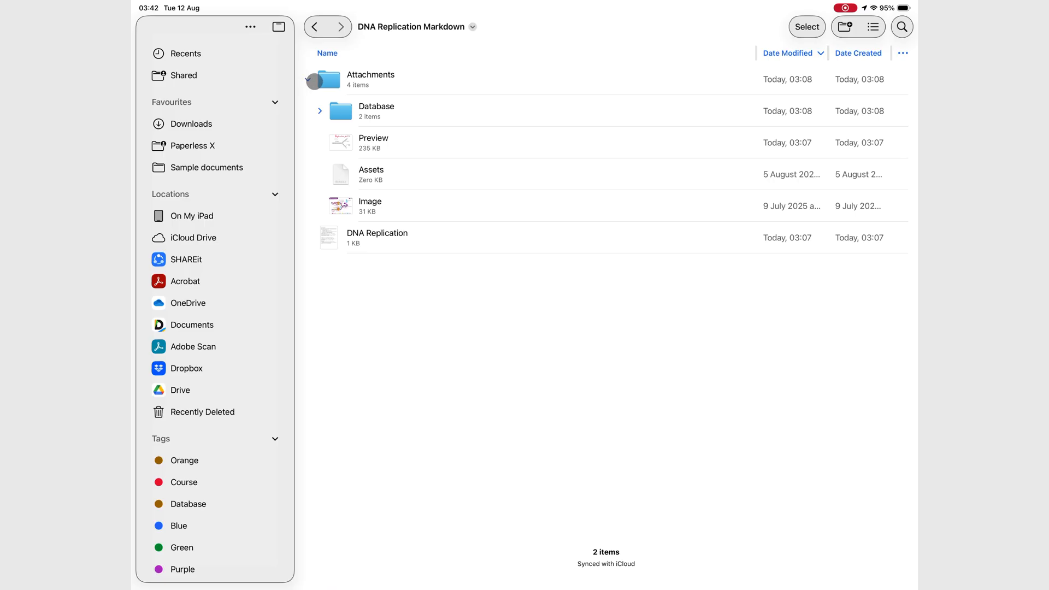